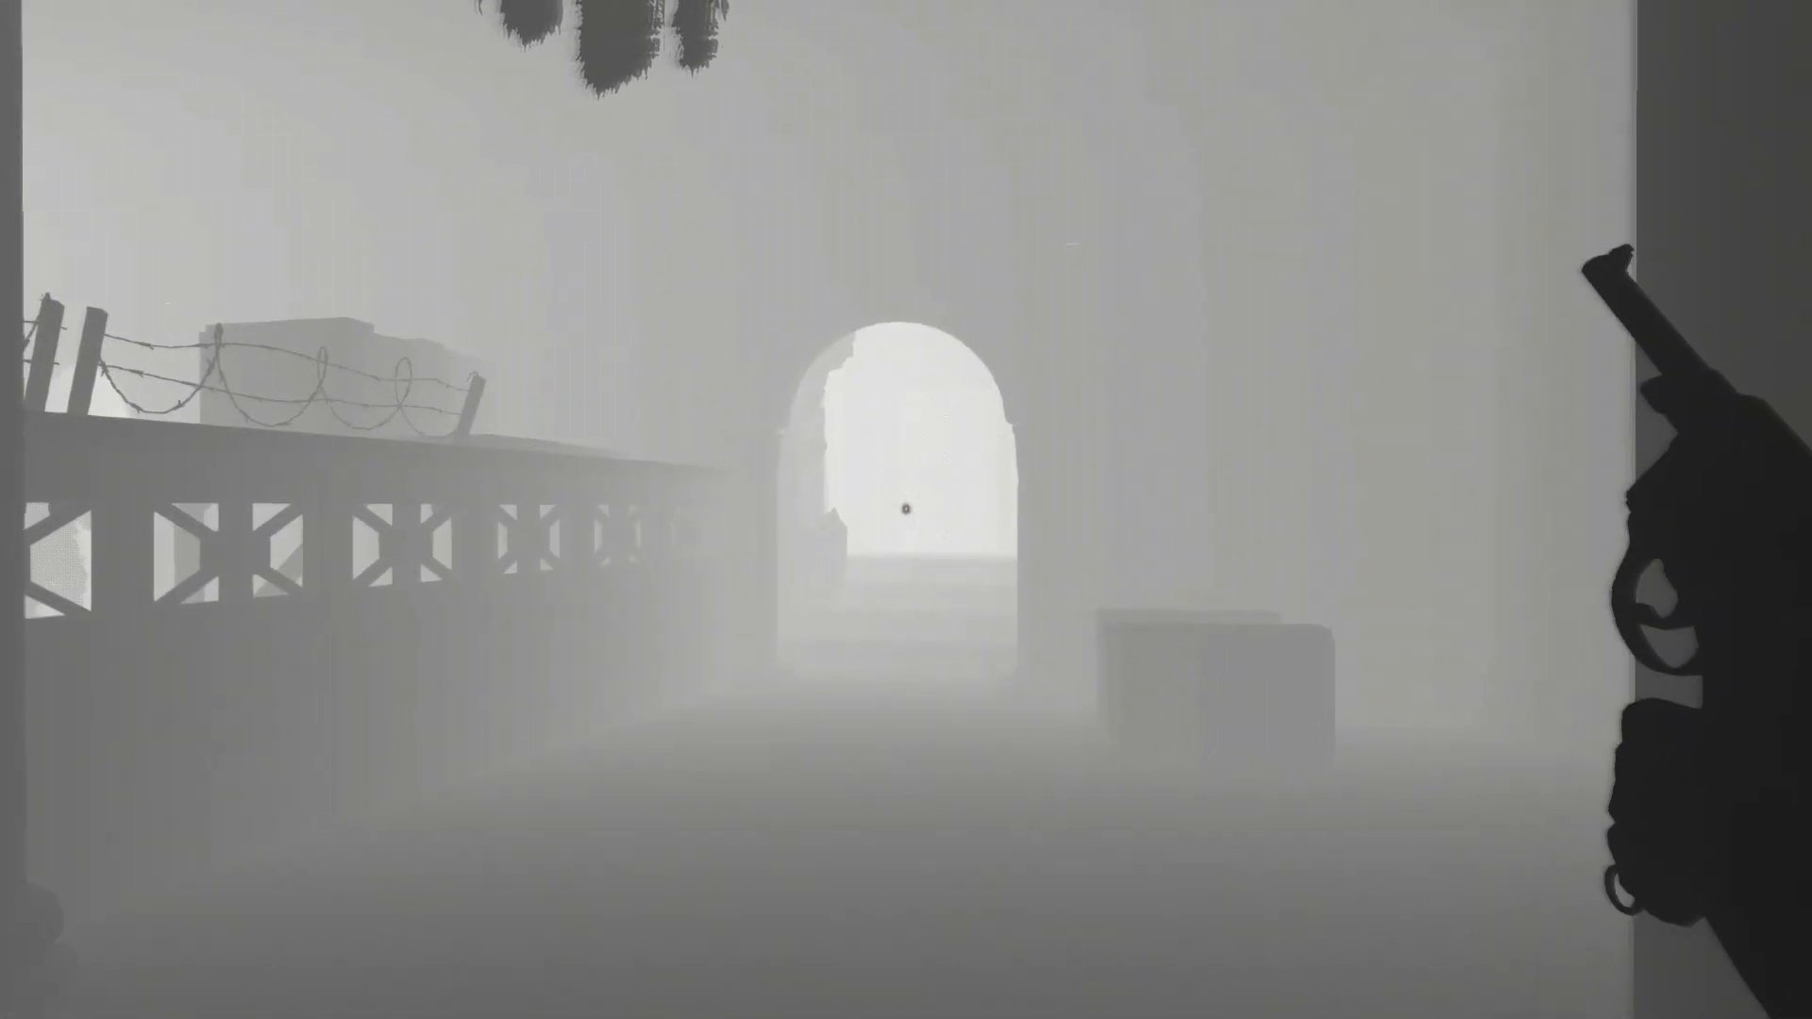
pyautogui.press('w')
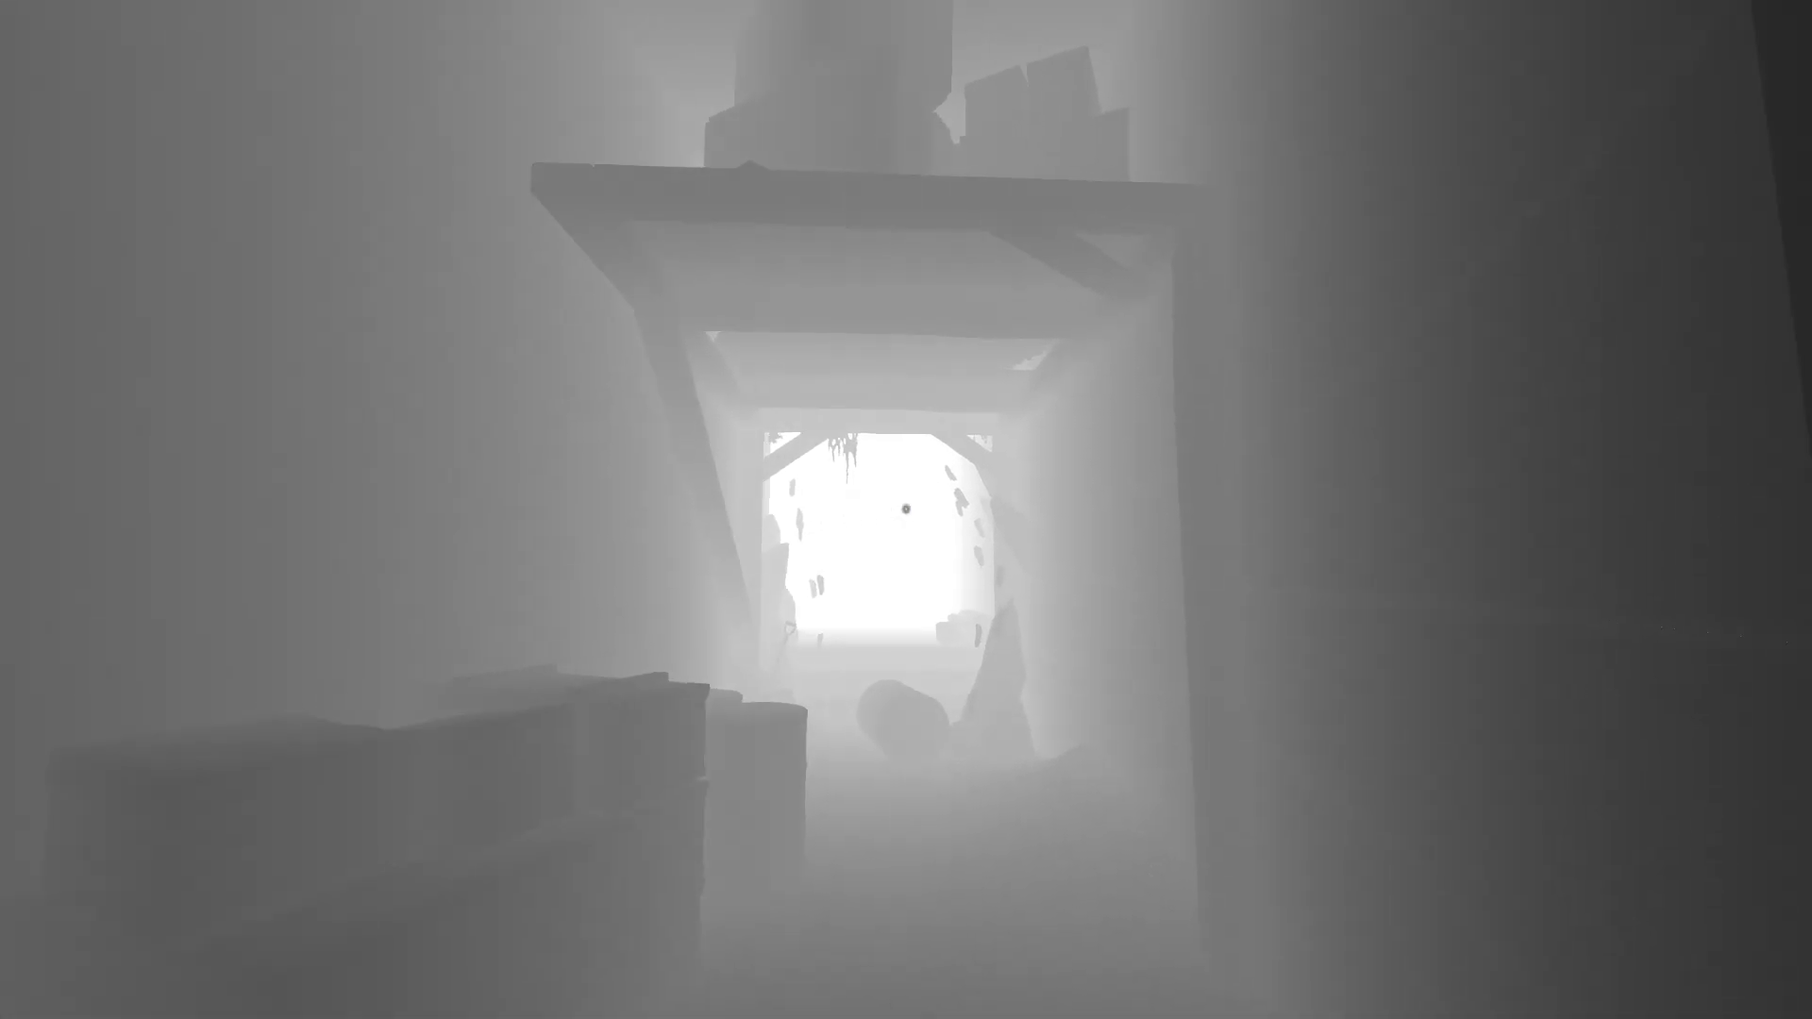
pyautogui.moveTo(906, 510)
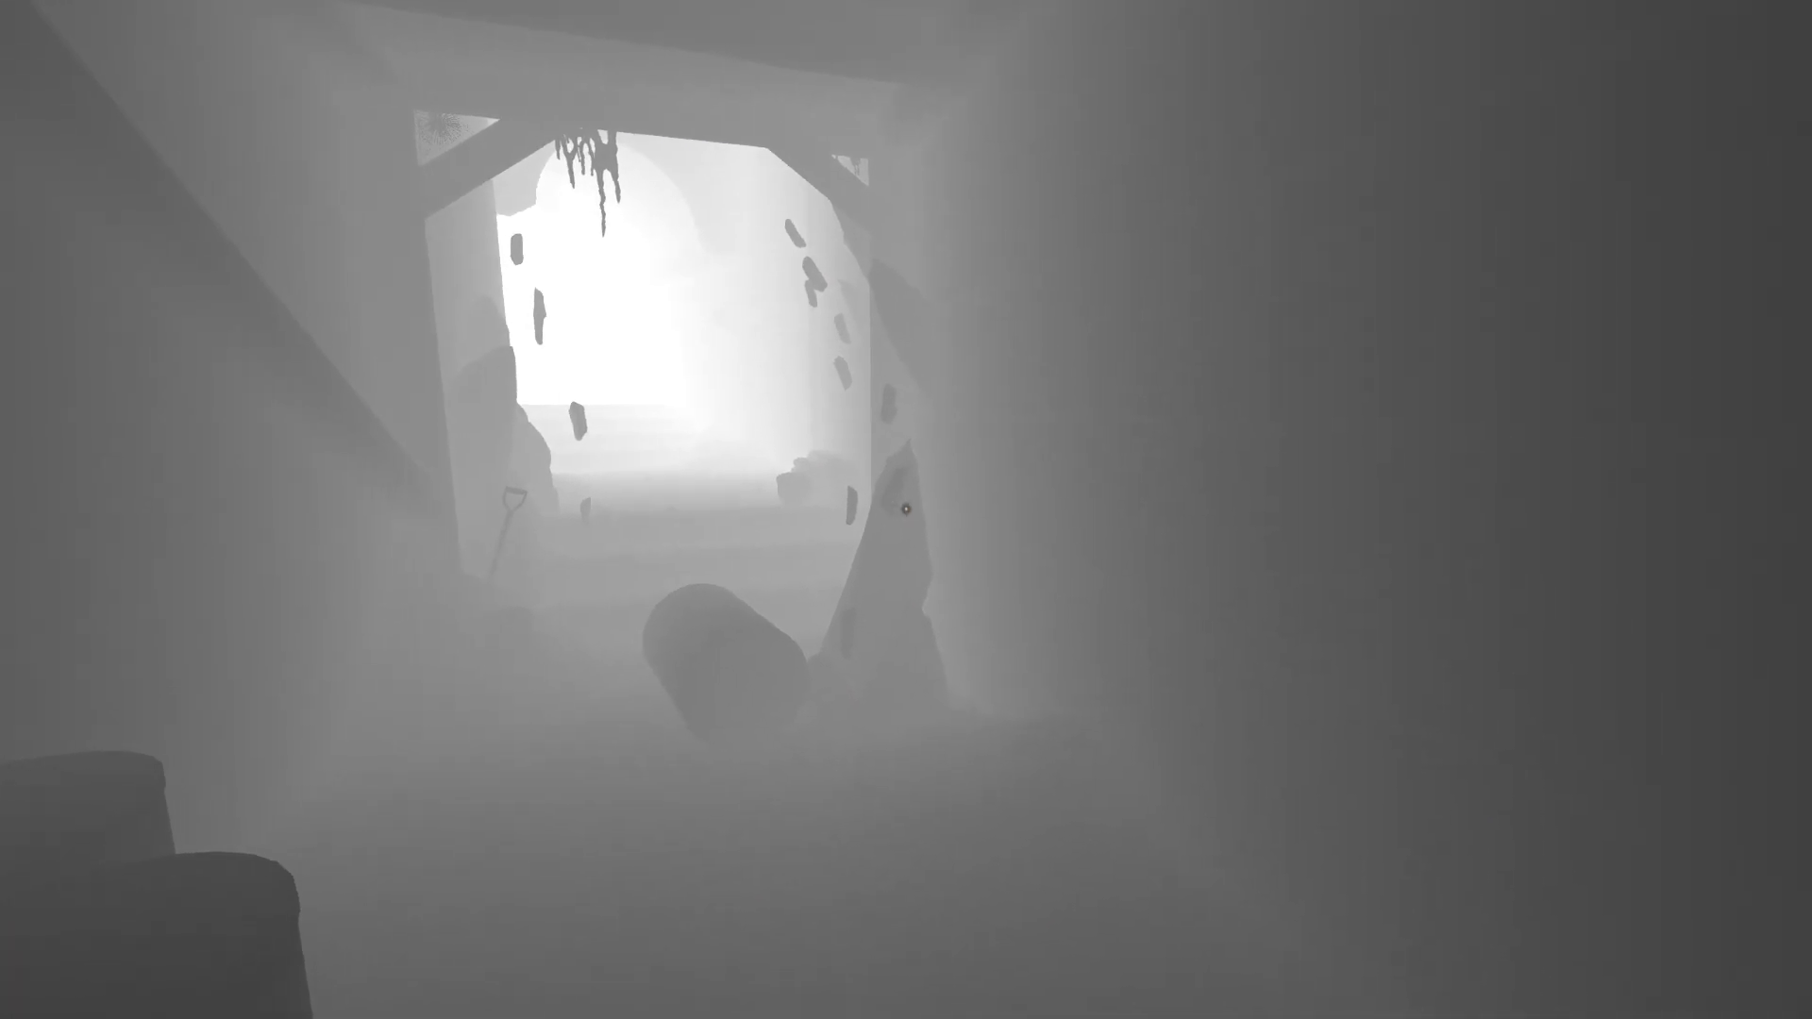